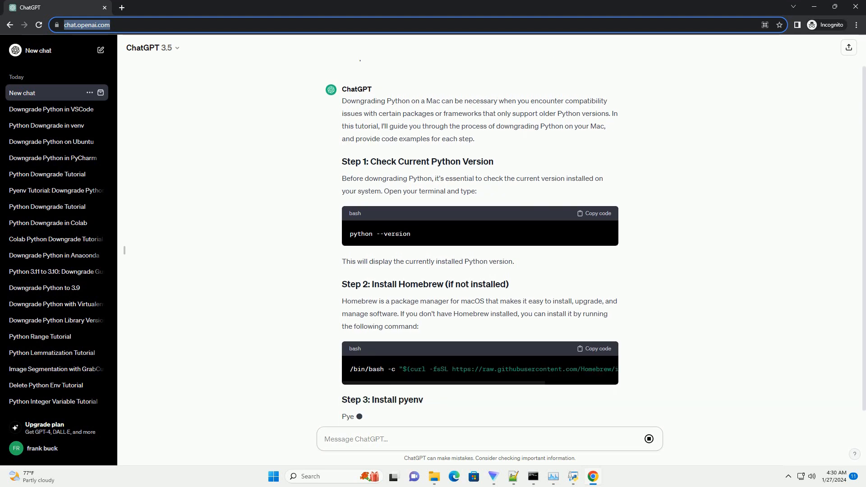
Step: Scroll down to follow the pyenv guide as Steps 3 through 8 stream in
scroll(down, 3)
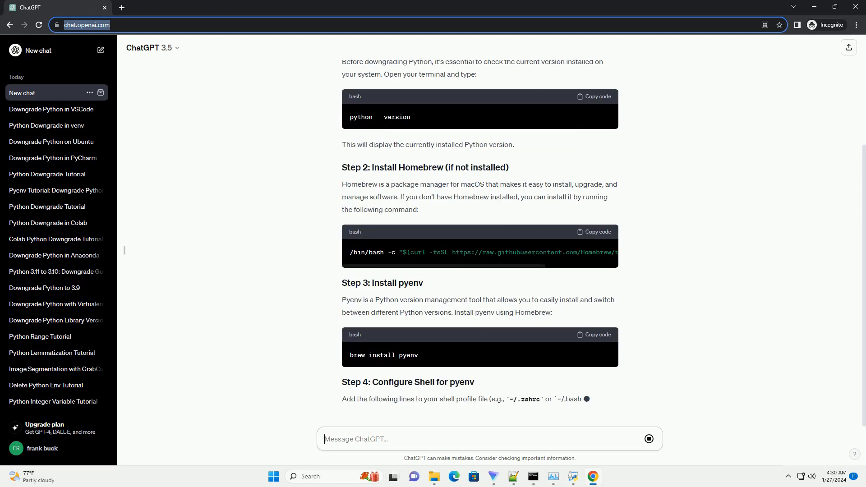
scroll(down, 3)
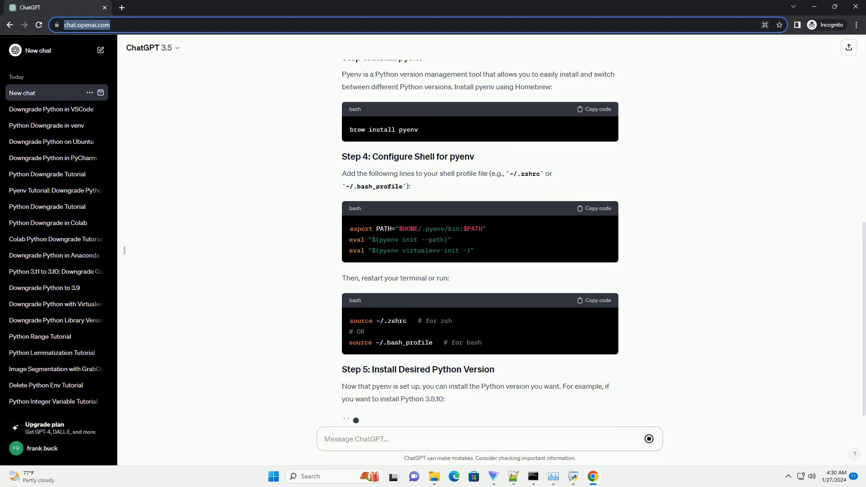
scroll(down, 3)
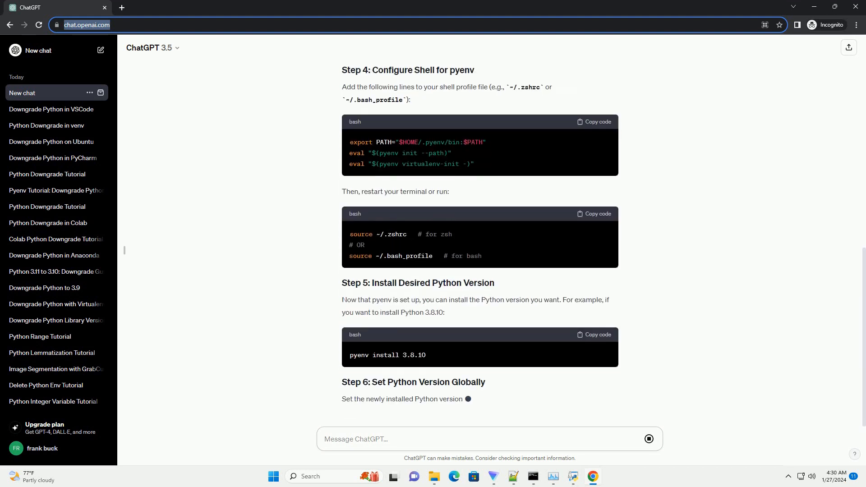
scroll(down, 3)
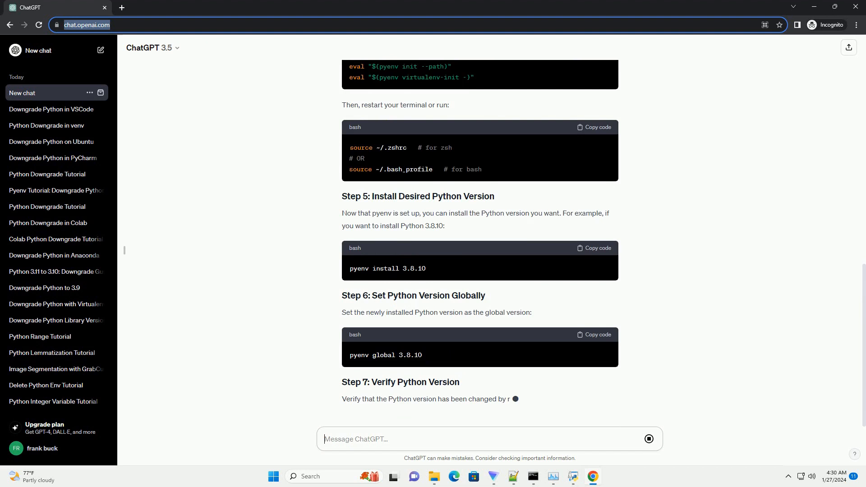
scroll(down, 3)
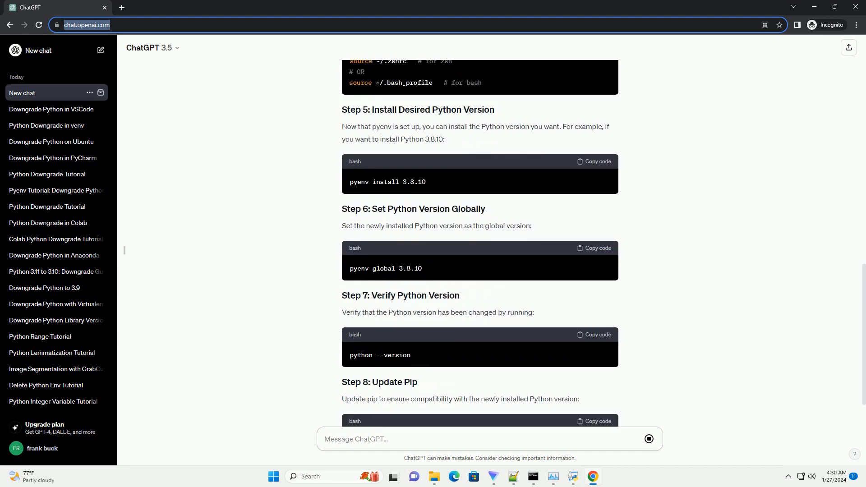
scroll(down, 3)
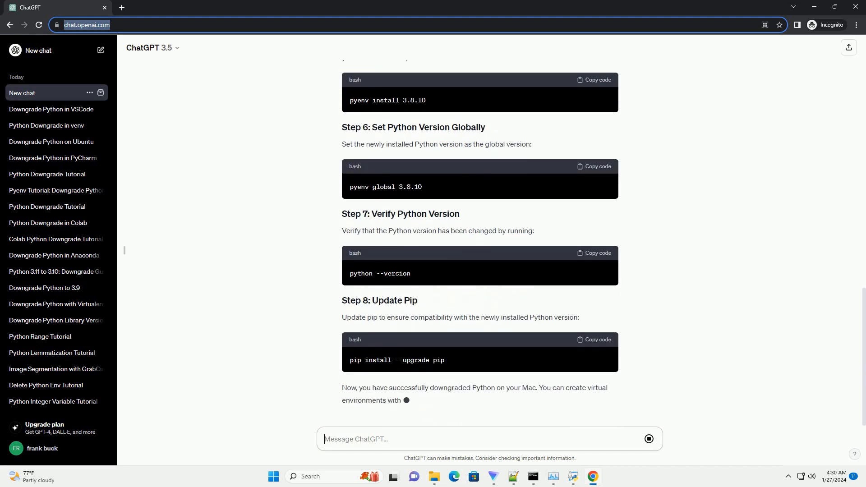
scroll(down, 3)
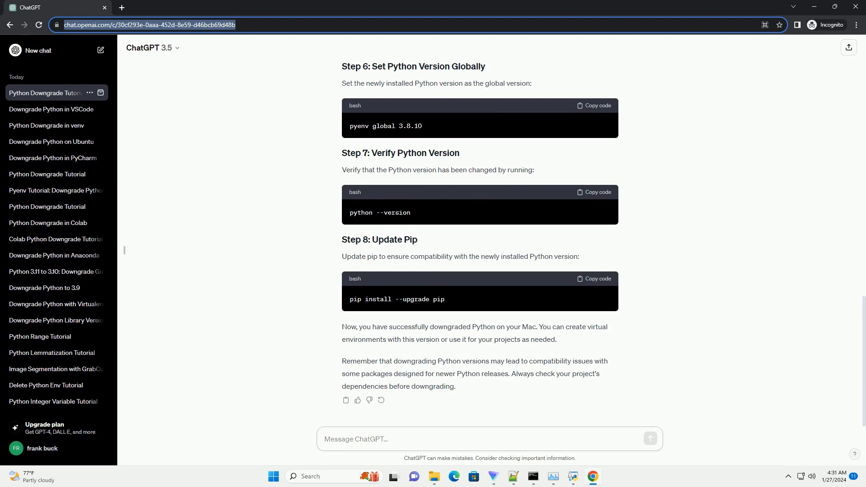
Step: Once the response completes and the chat is titled, click into the message box
click(489, 439)
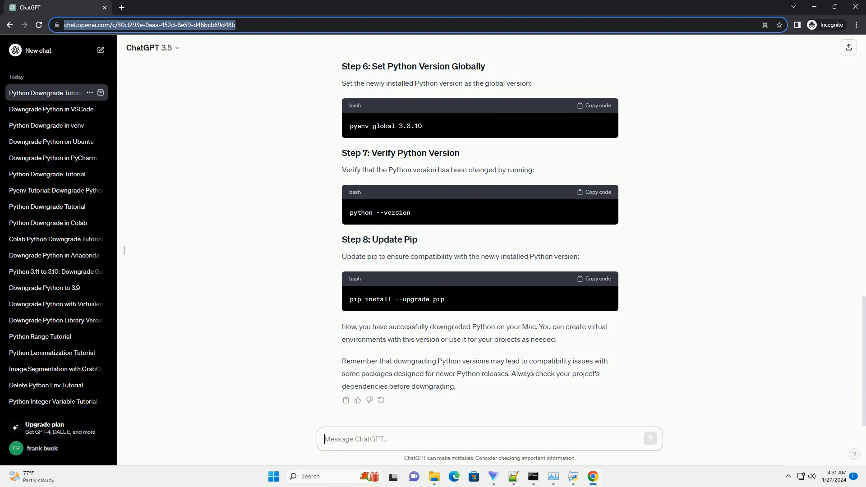